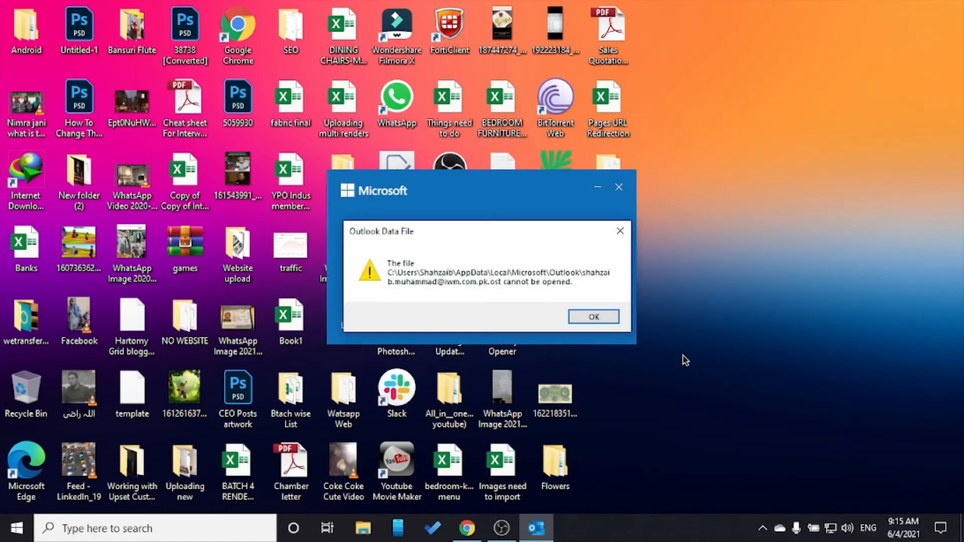
mouse_move(637, 335)
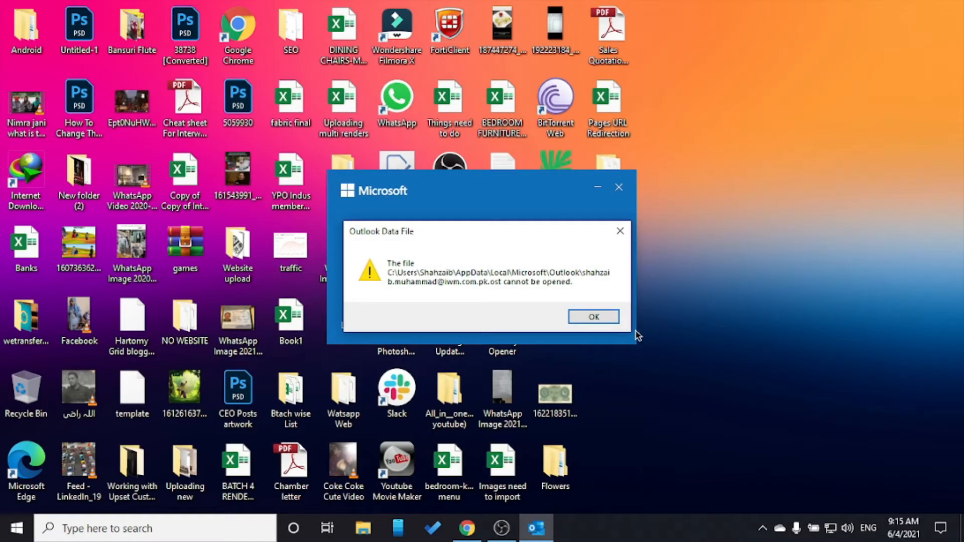
mouse_move(618, 339)
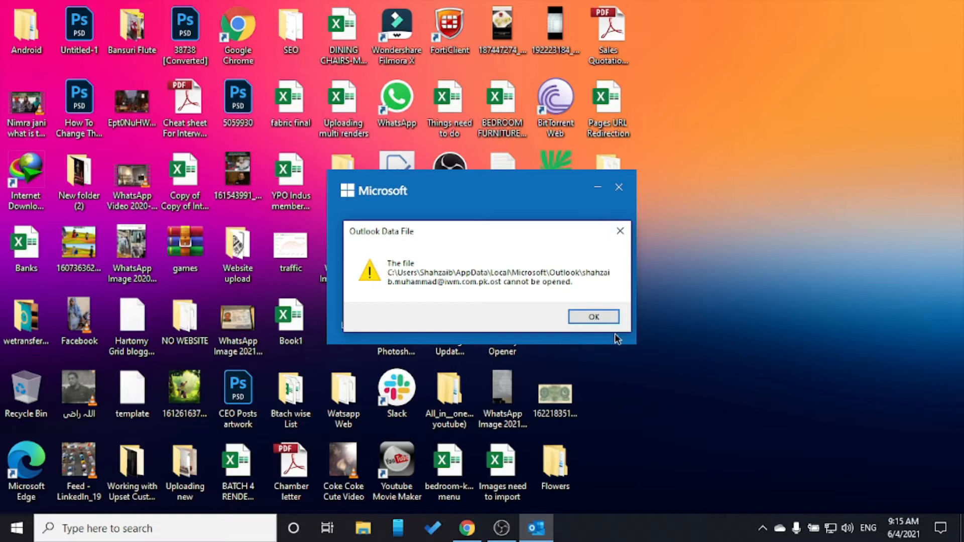
mouse_move(466, 282)
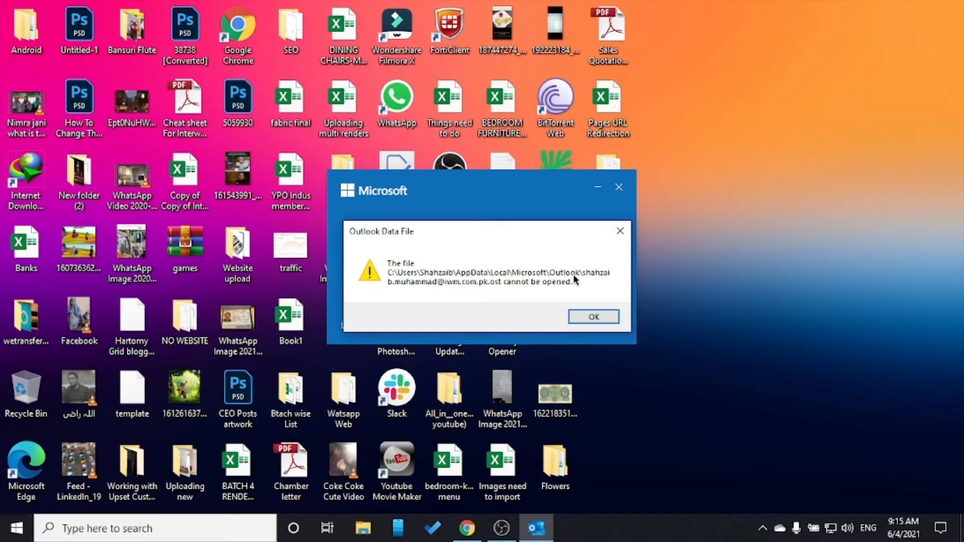
mouse_move(581, 295)
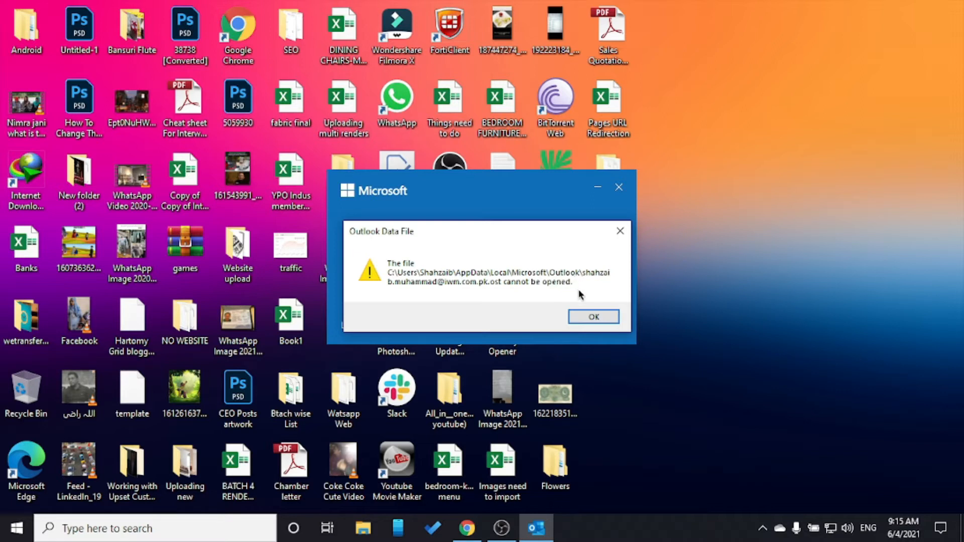
Dismiss the Outlook Data File error and the 'Cannot start Microsoft Outlook' dialog
click(591, 316)
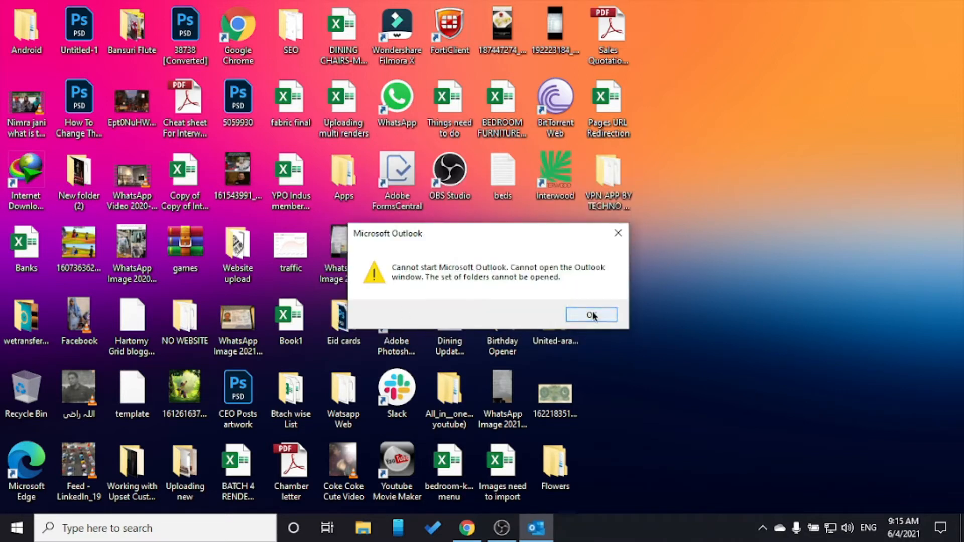
click(590, 314)
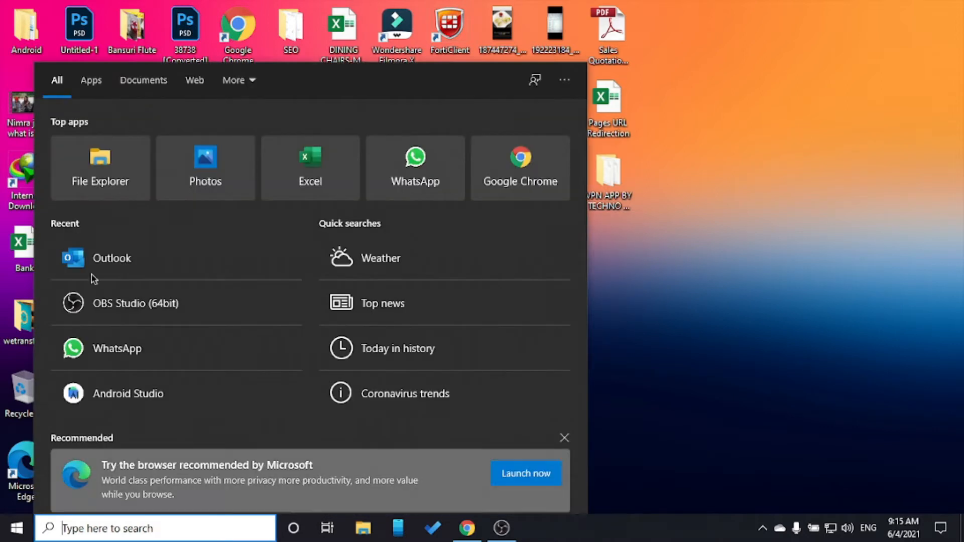
In File Explorer, browse to C:\Users\user\AppData\Local\Microsoft\Outlook
click(100, 167)
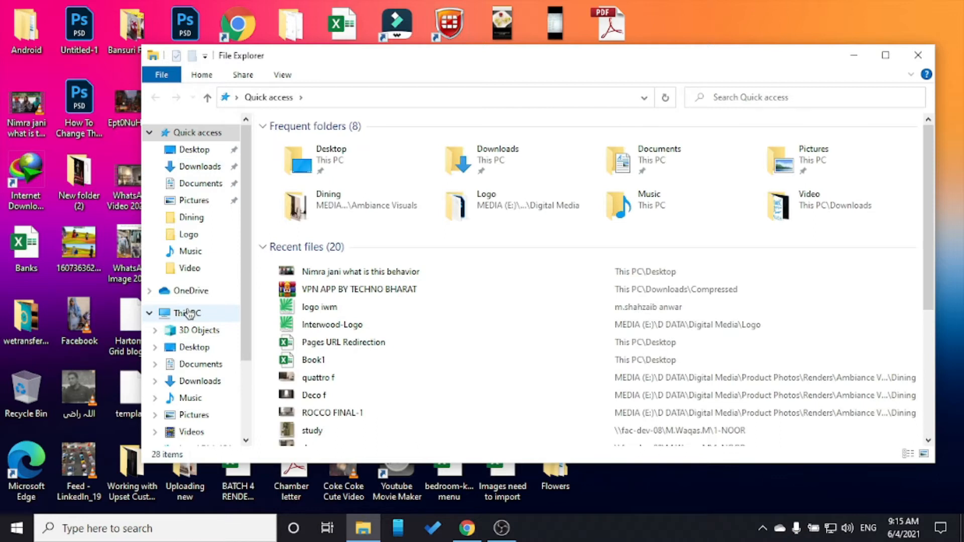
click(187, 313)
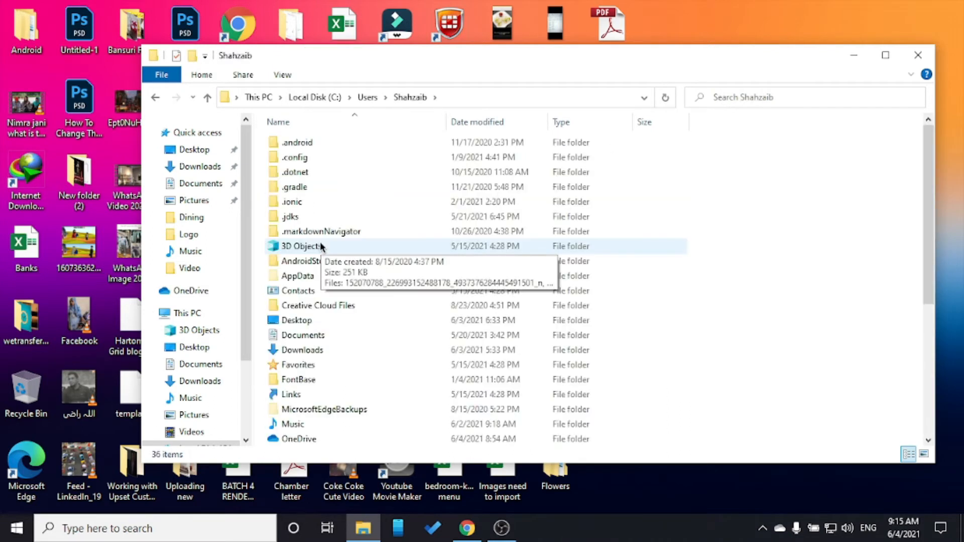
double_click(298, 275)
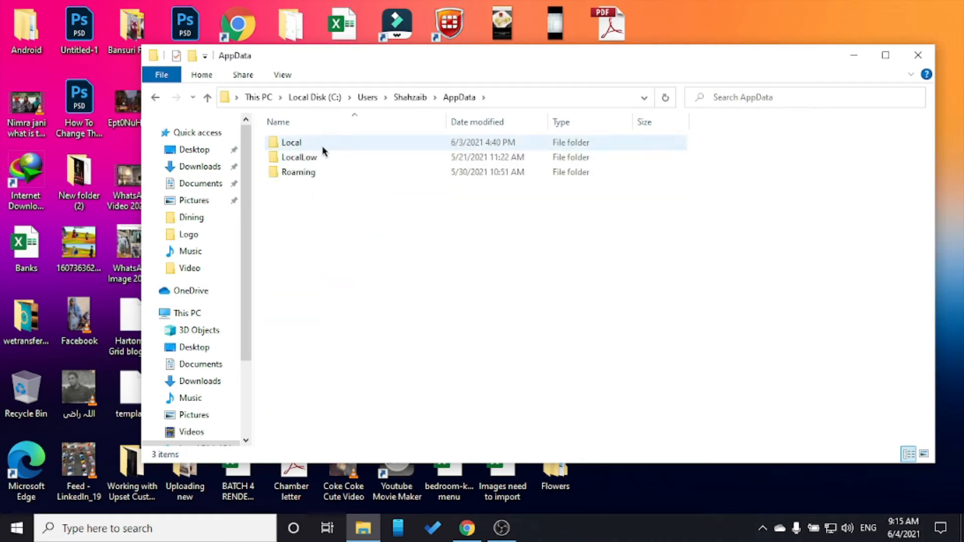
double_click(291, 142)
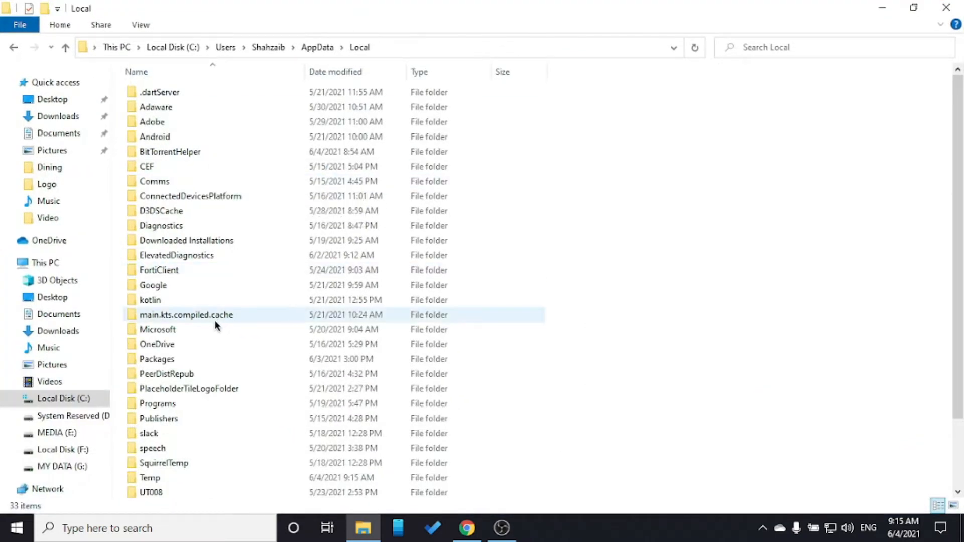
double_click(157, 329)
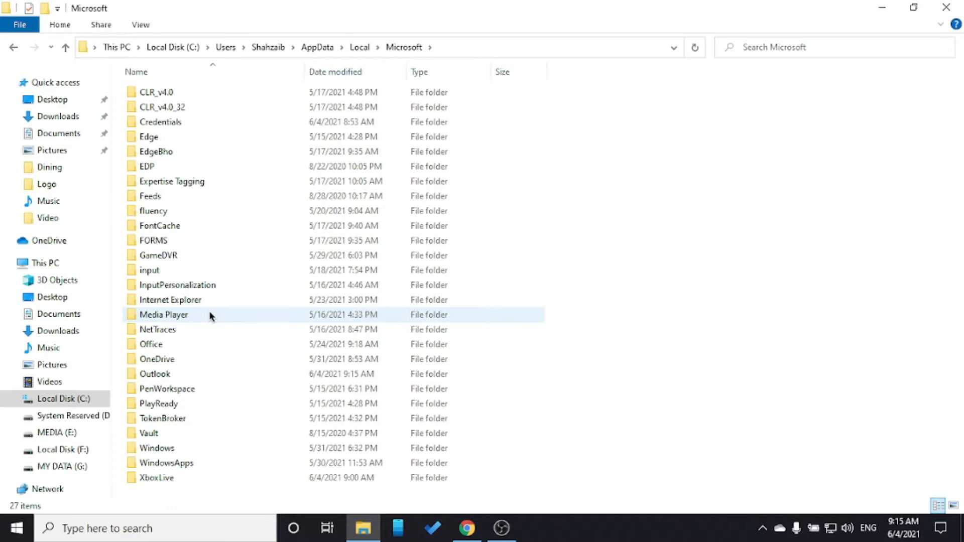
double_click(155, 373)
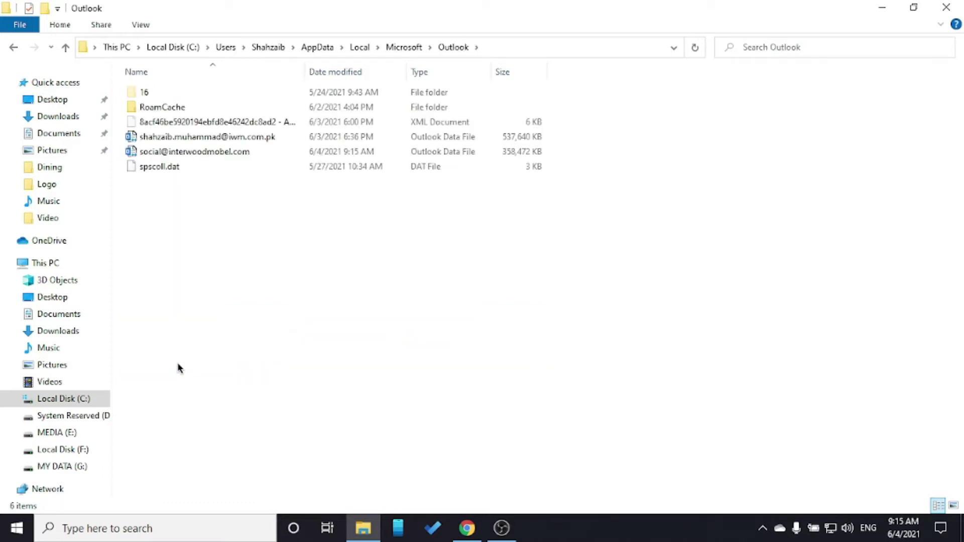
mouse_move(182, 322)
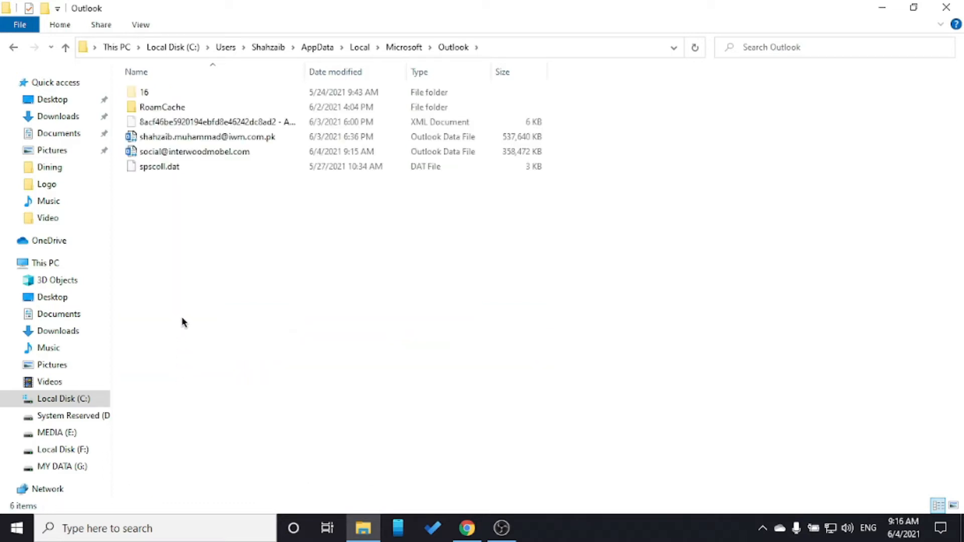
mouse_move(187, 313)
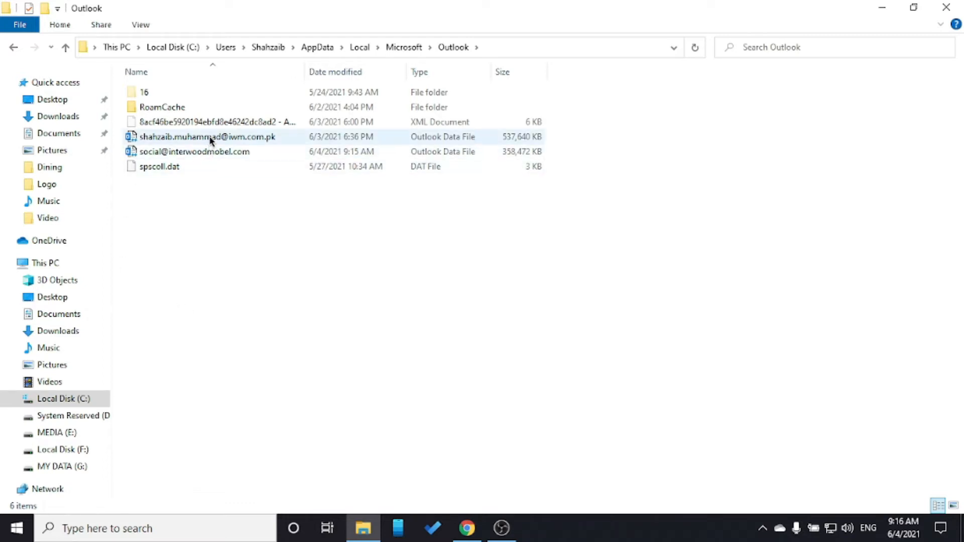
Rename the first Outlook .ost data file by appending '-old' to its name
click(207, 137)
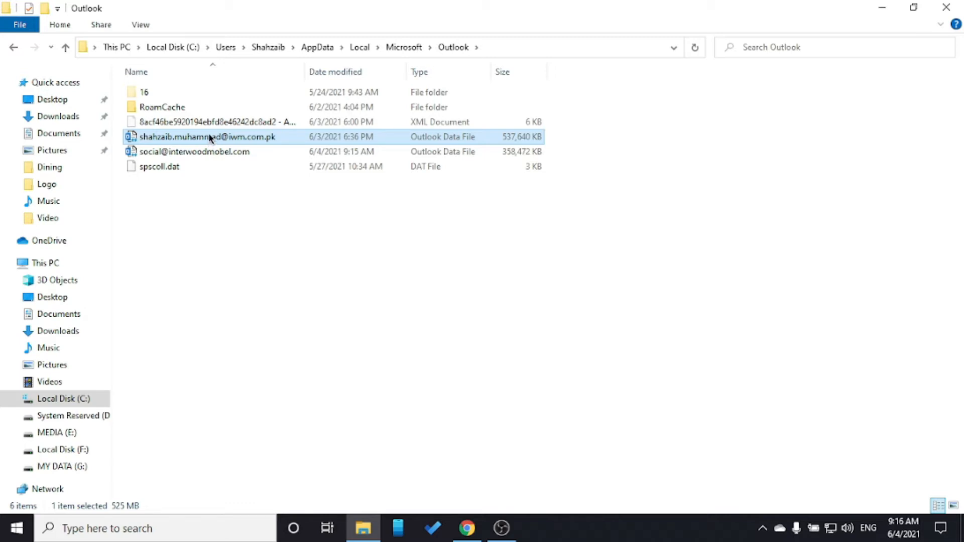
mouse_move(208, 136)
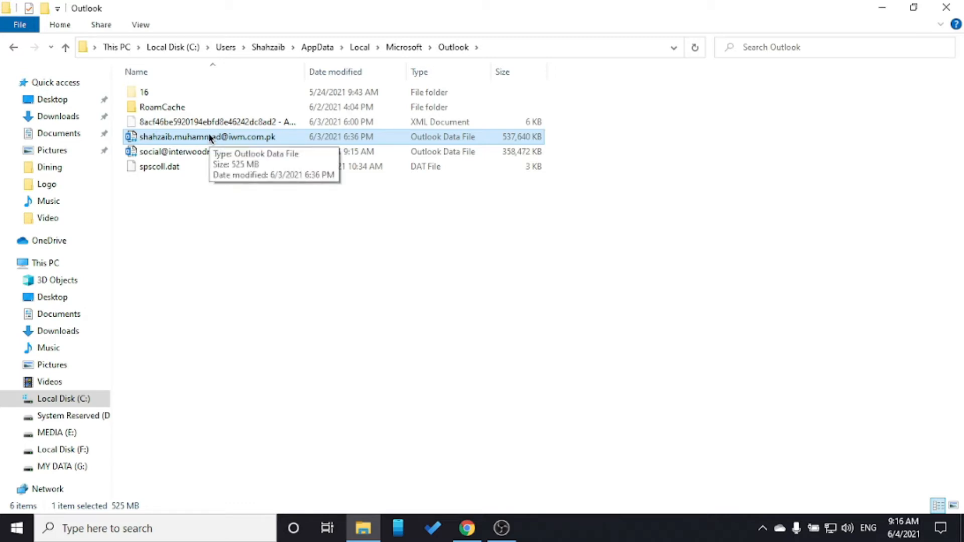
right_click(208, 137)
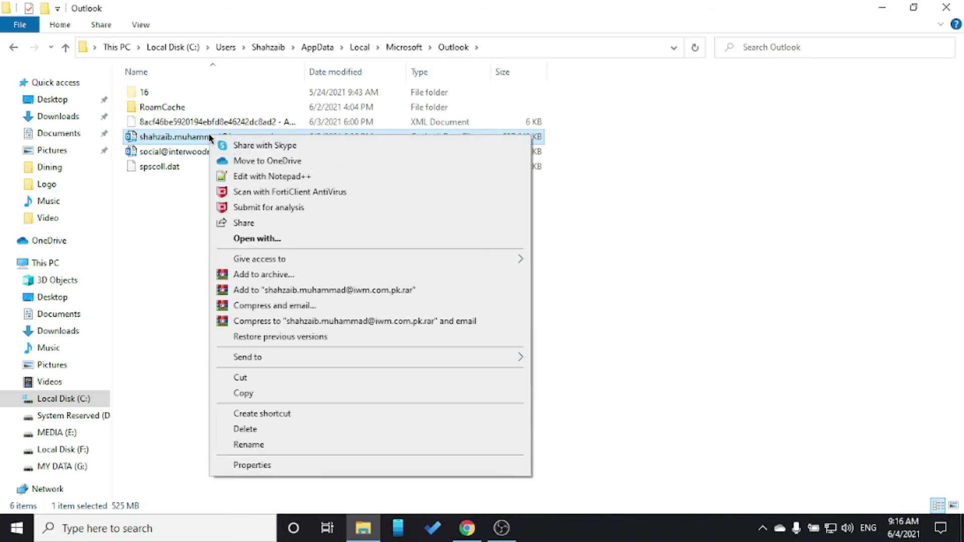
click(248, 444)
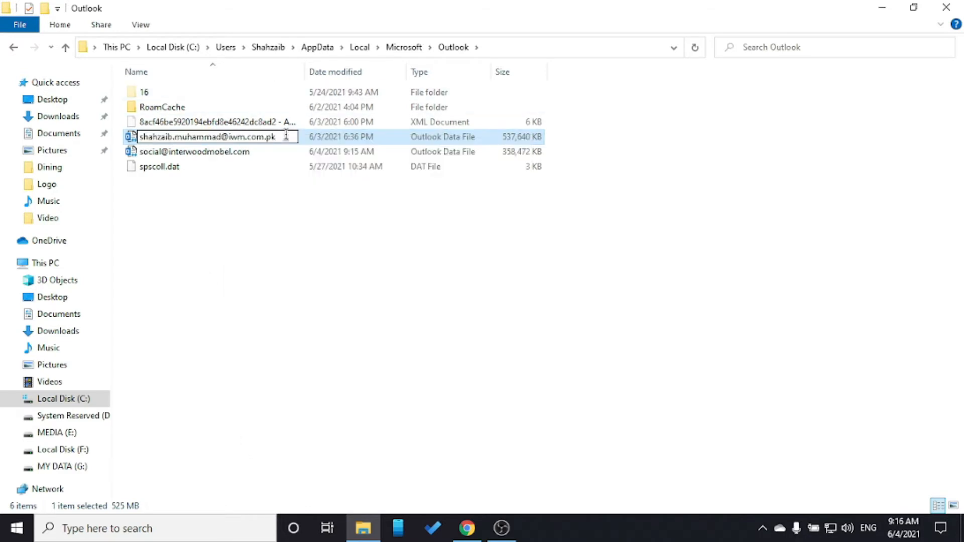
text(-)
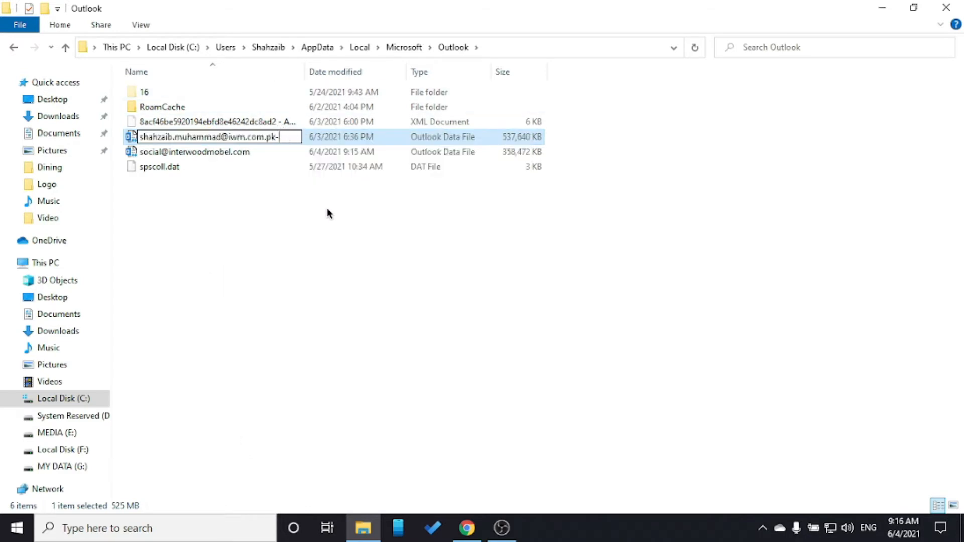
text(old)
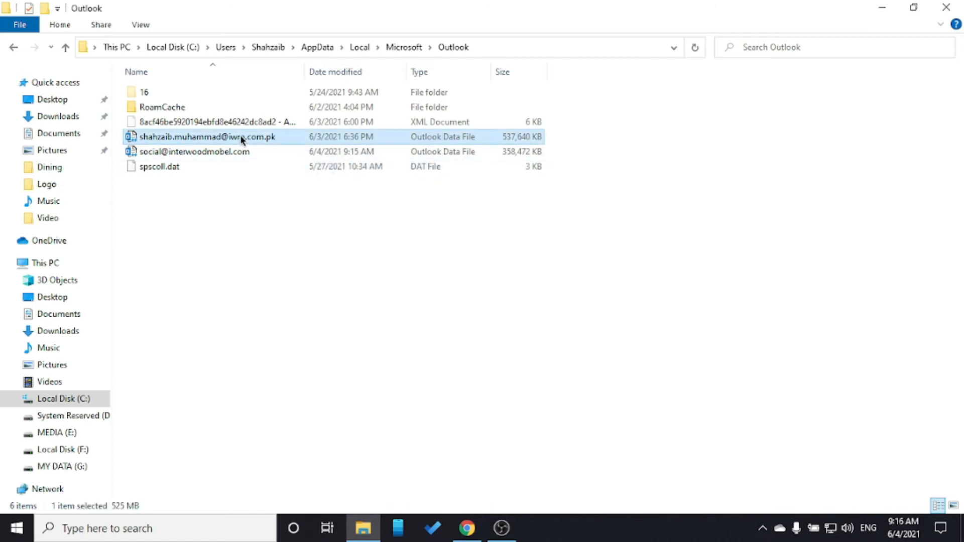
Retry renaming the data file and cancel the File In Use warning
right_click(207, 137)
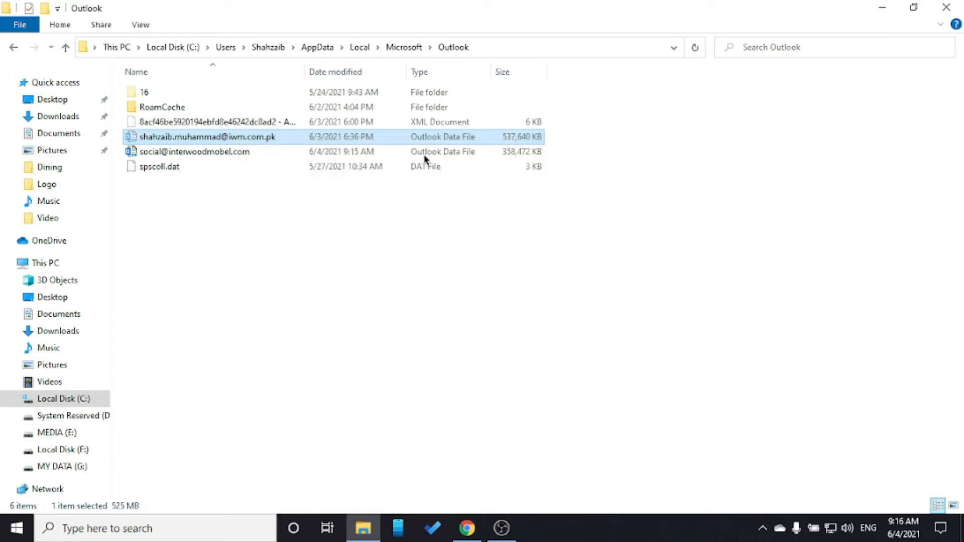
right_click(726, 306)
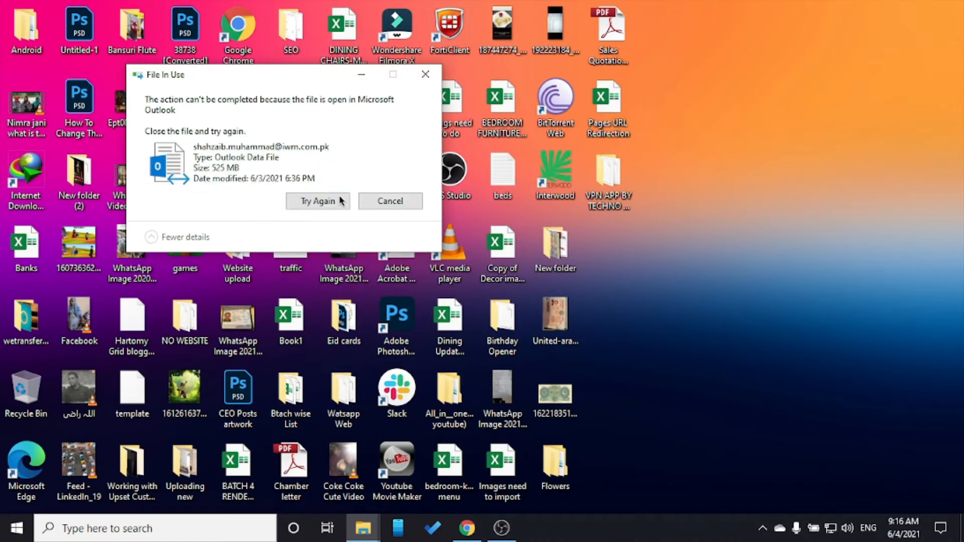
click(389, 201)
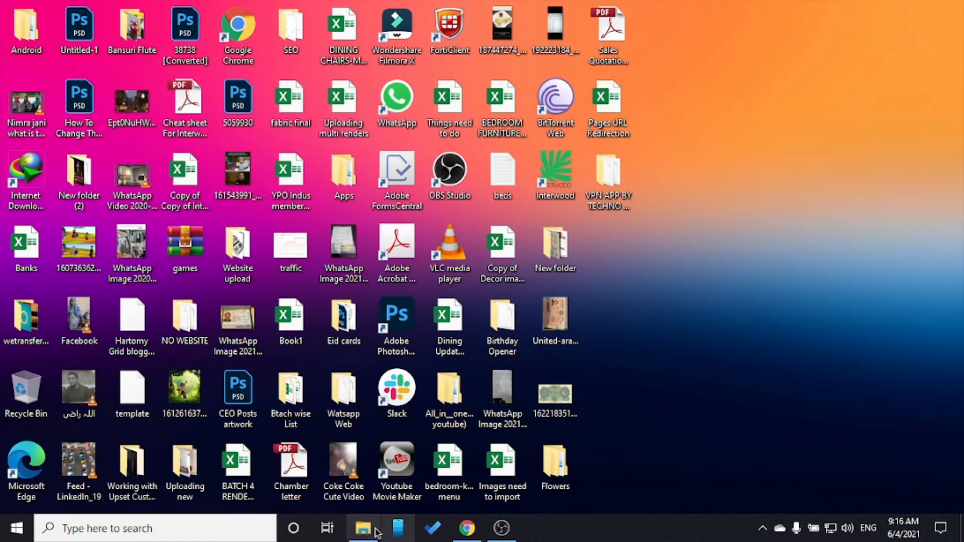
Scroll Task Manager's background processes looking for leftover Outlook or Office tasks
click(362, 528)
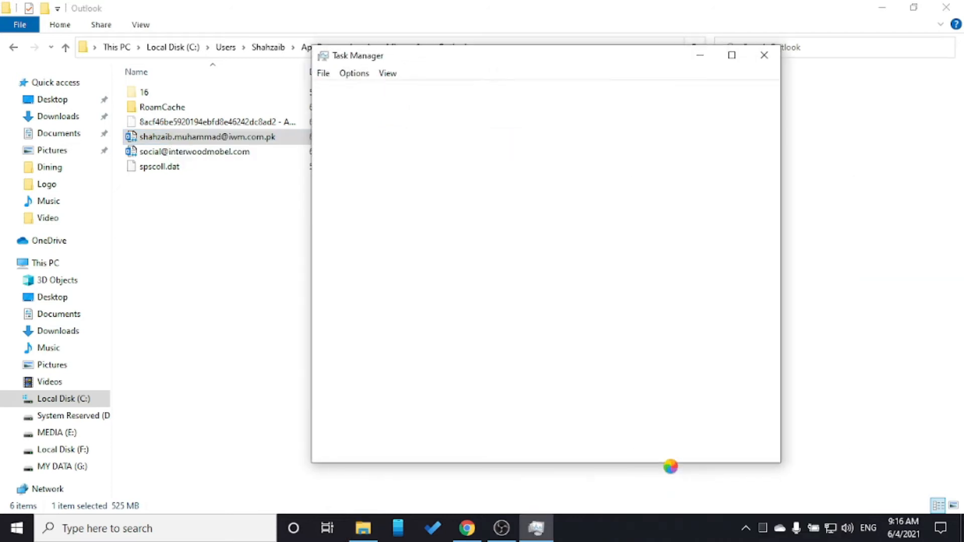
click(361, 445)
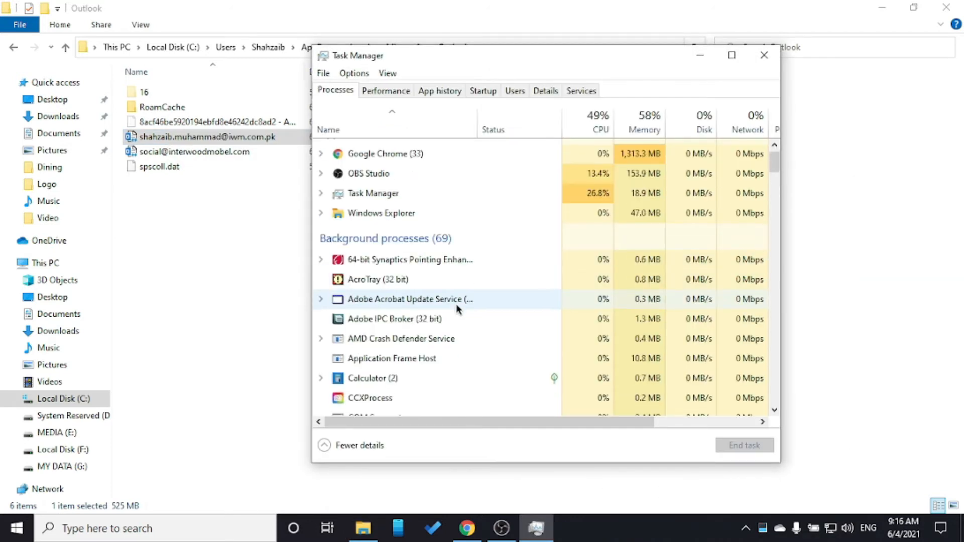
scroll(down, 3)
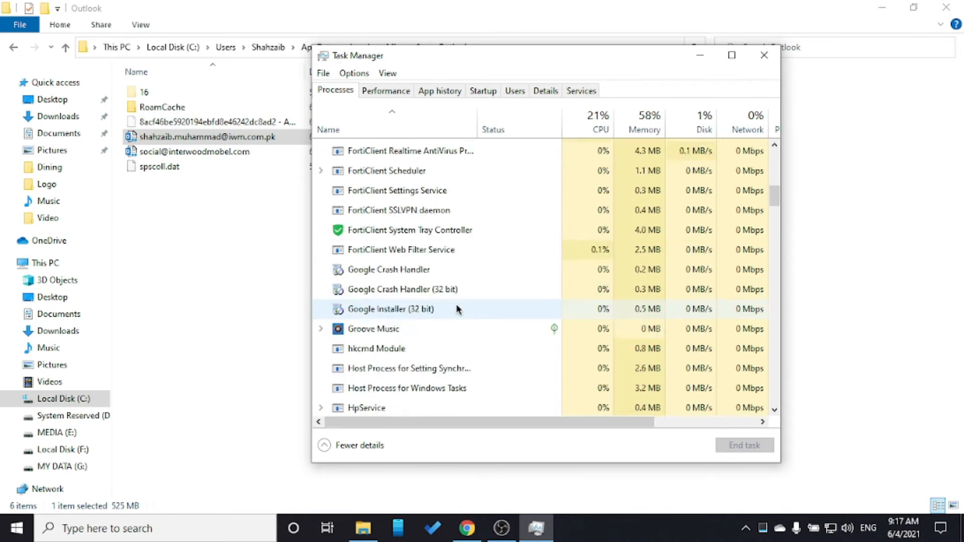
scroll(down, 3)
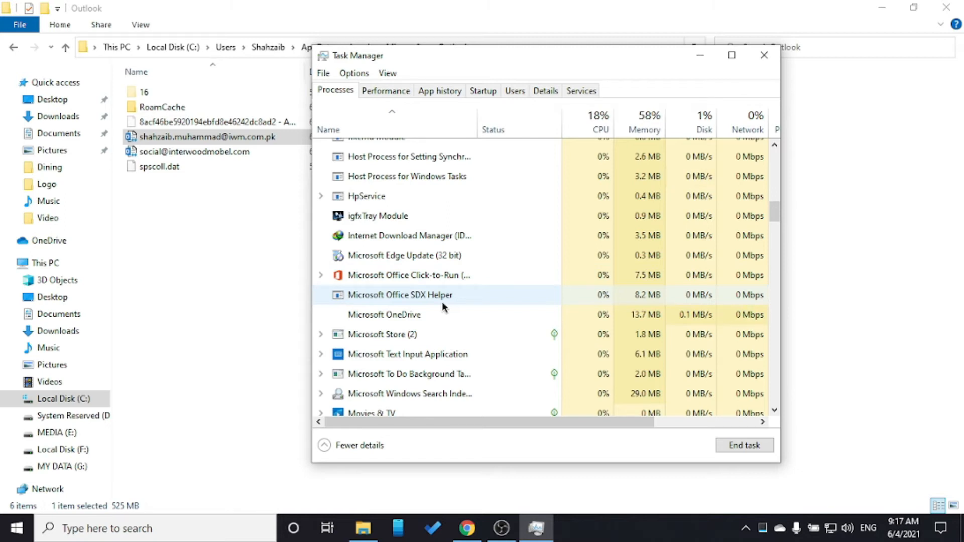
scroll(down, 3)
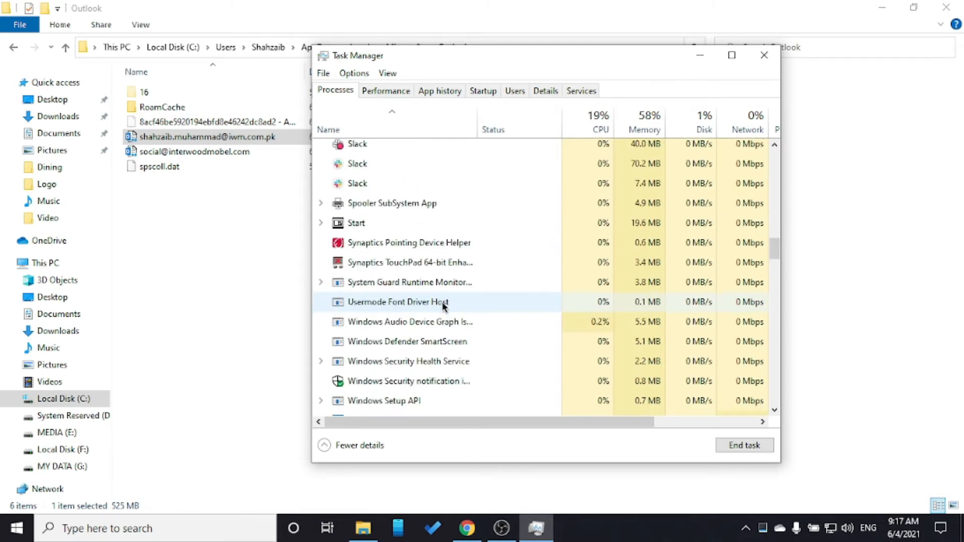
scroll(up, 3)
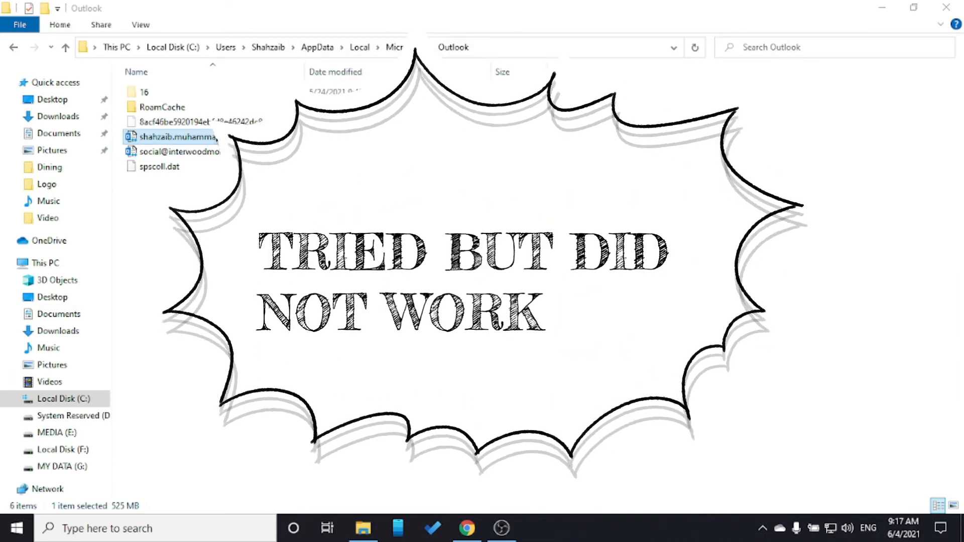
Bring up the actions for the shahzaib .ost file to rename it
right_click(178, 136)
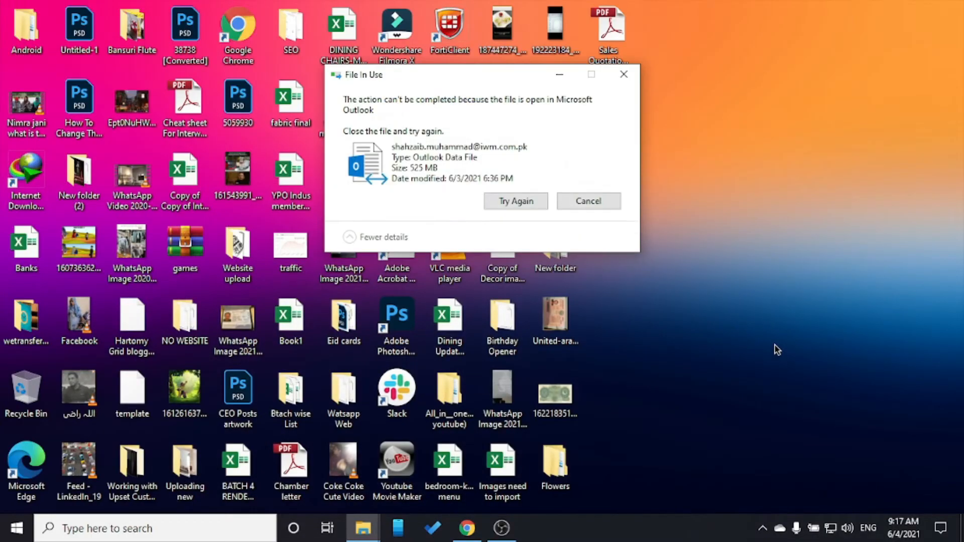
mouse_move(515, 201)
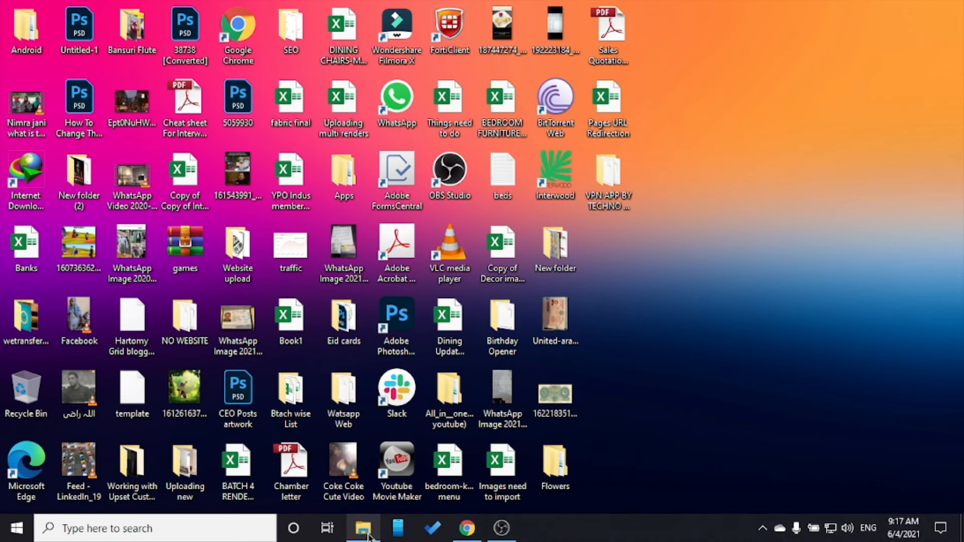
Try opening the large .ost file, then close the app-choice prompt without choosing an app
click(363, 528)
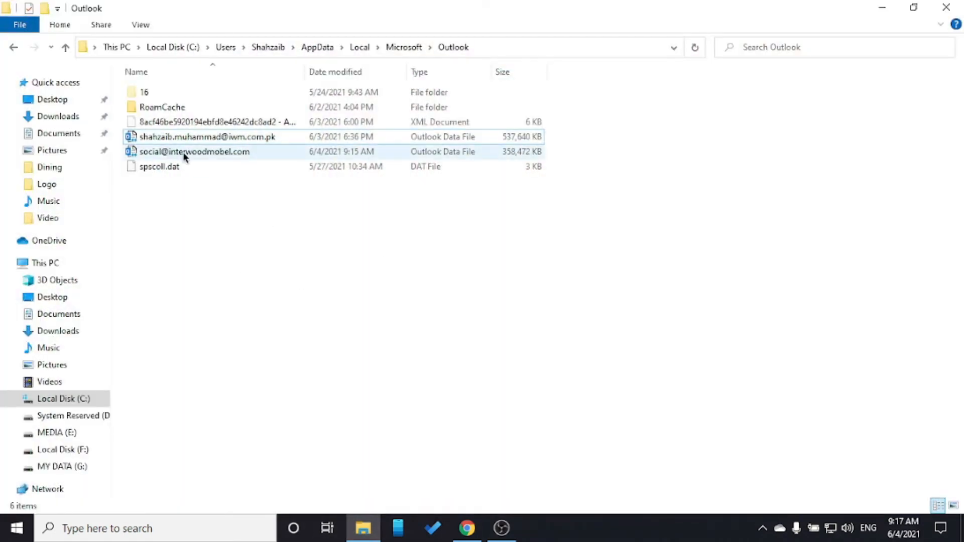
double_click(206, 137)
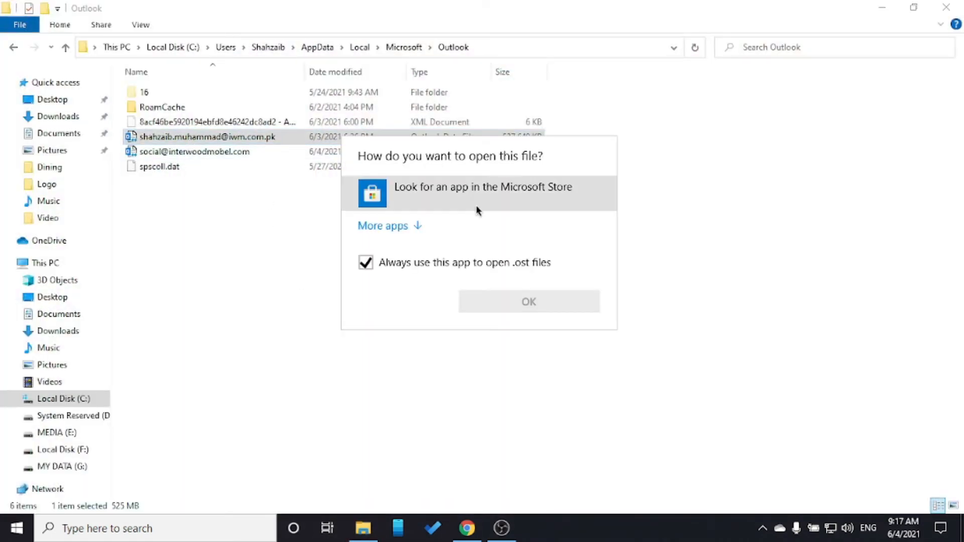
click(383, 225)
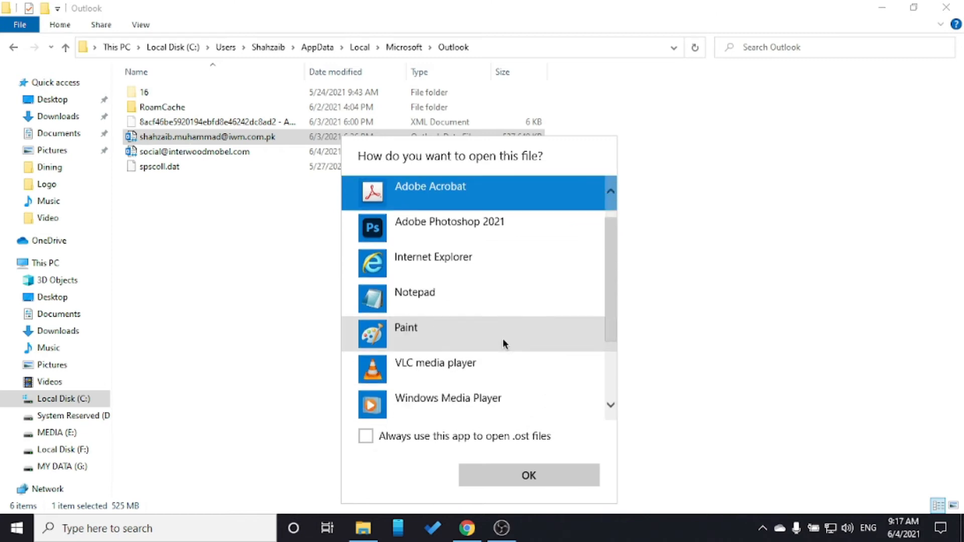
scroll(up, 3)
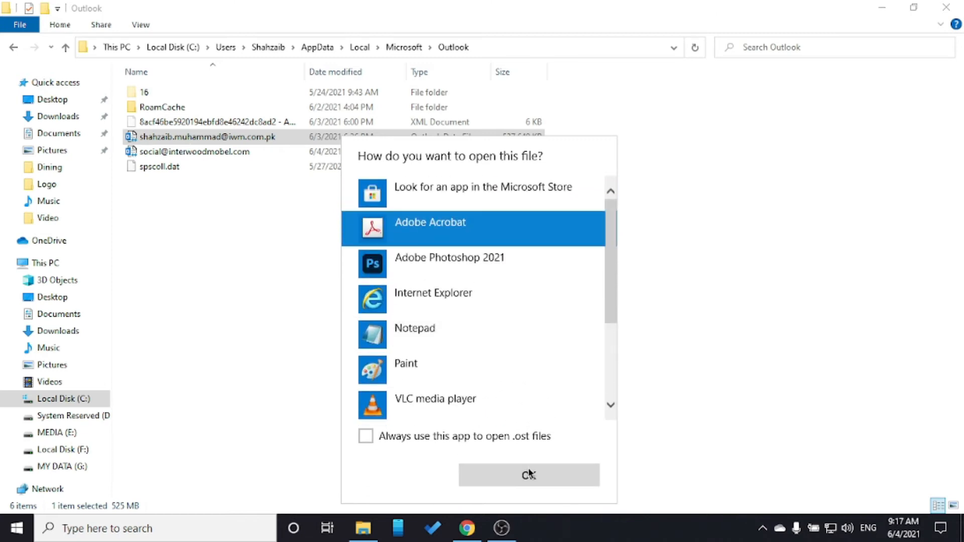
click(528, 475)
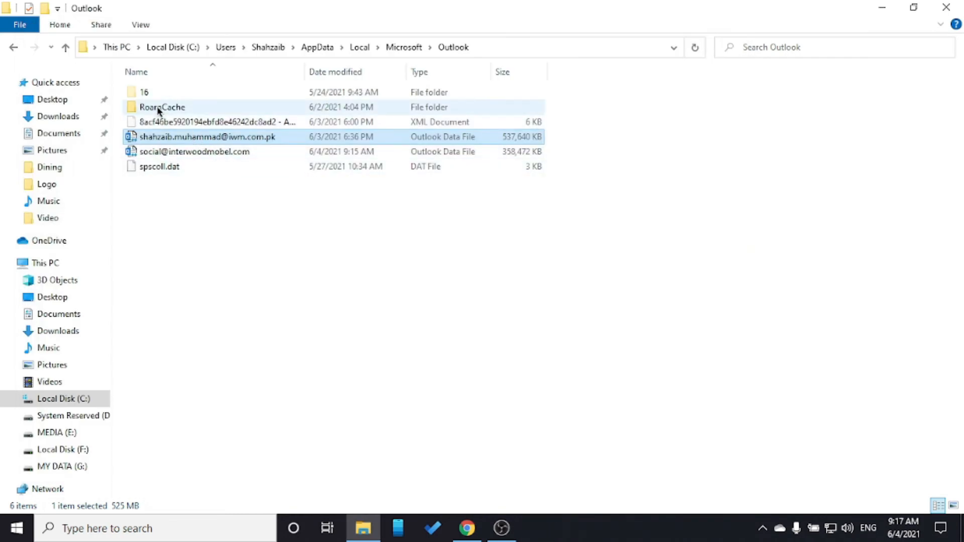
mouse_move(162, 107)
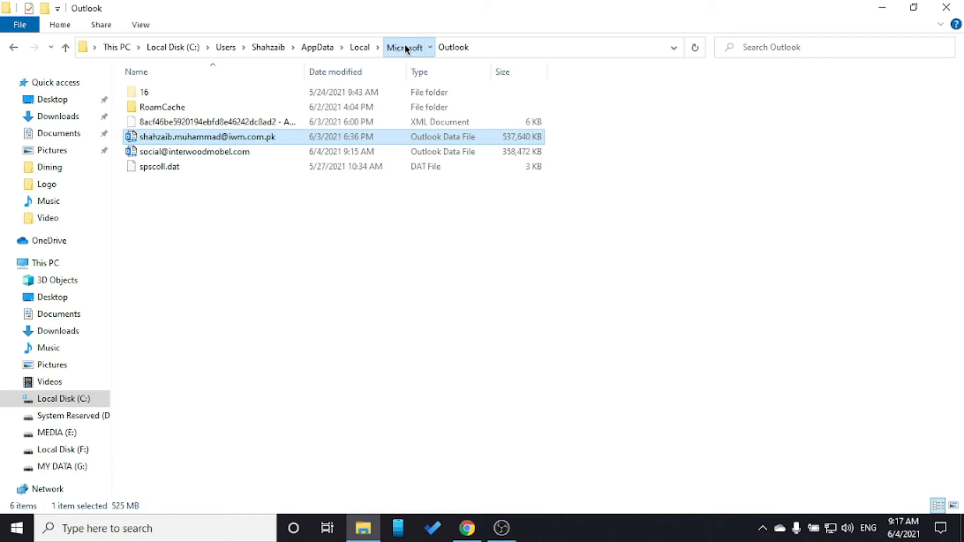
Try renaming the Outlook folder to 'Outlook.old', retrying after the Folder In Use warning
right_click(148, 373)
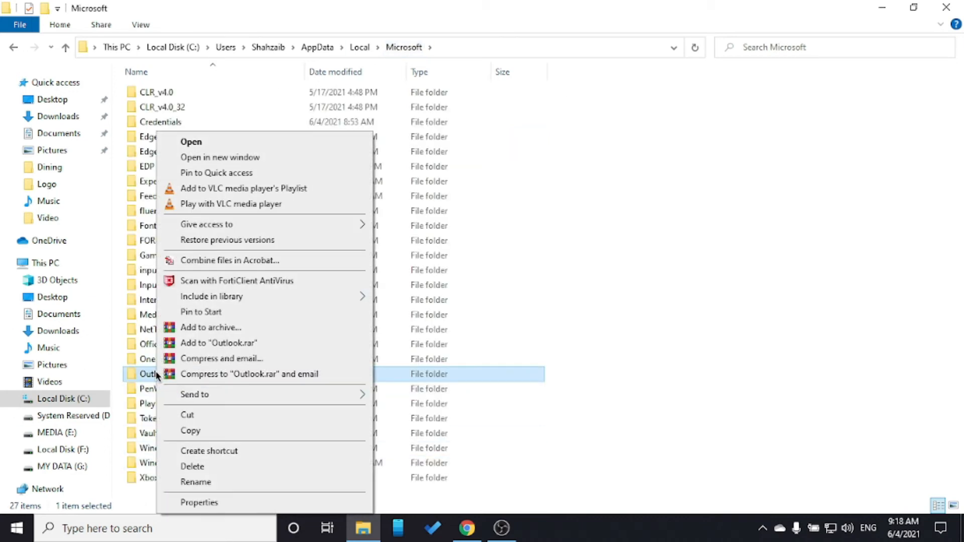
click(195, 482)
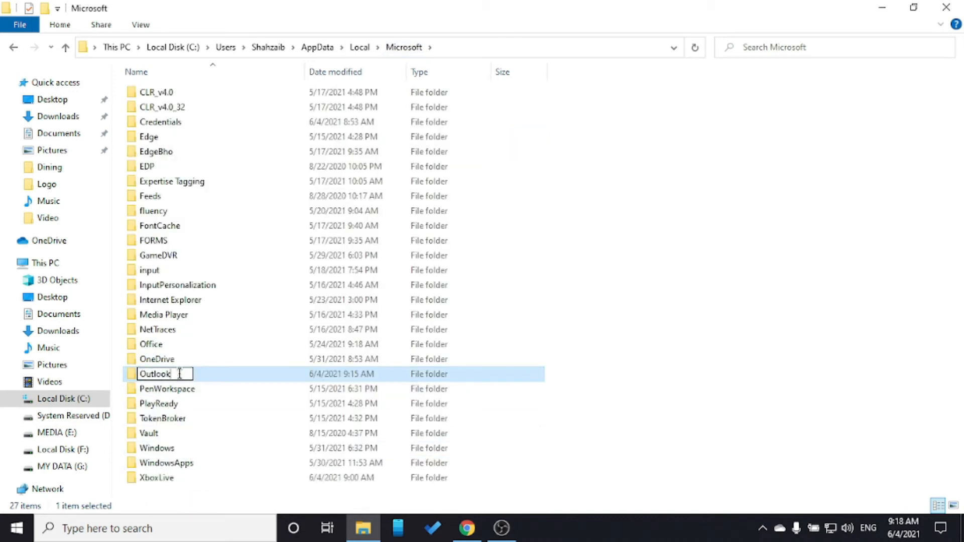
text(.old)
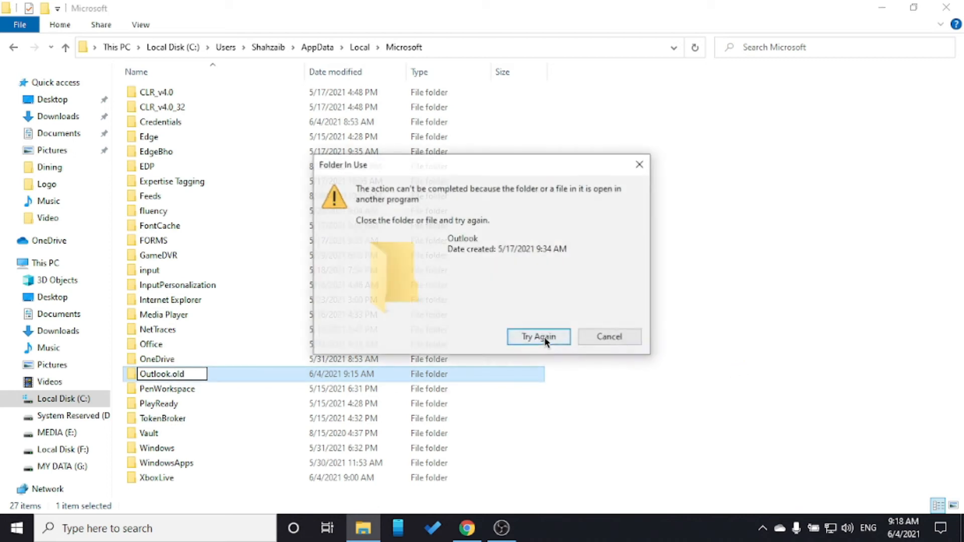
mouse_move(583, 341)
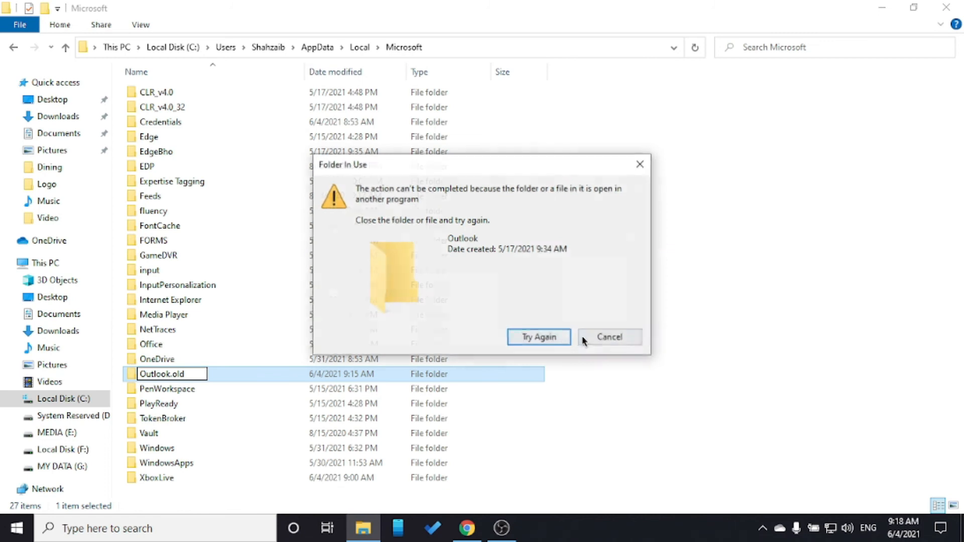
right_click(162, 373)
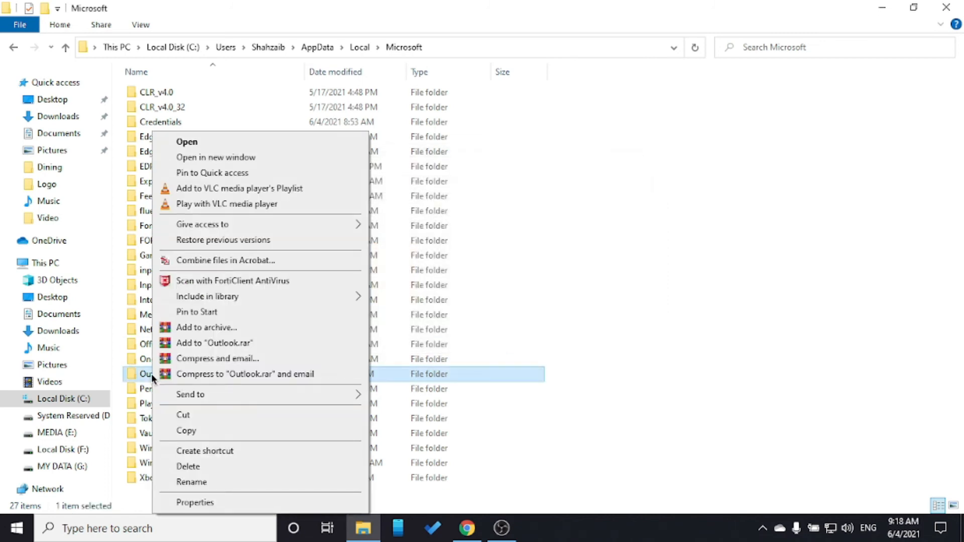
click(188, 466)
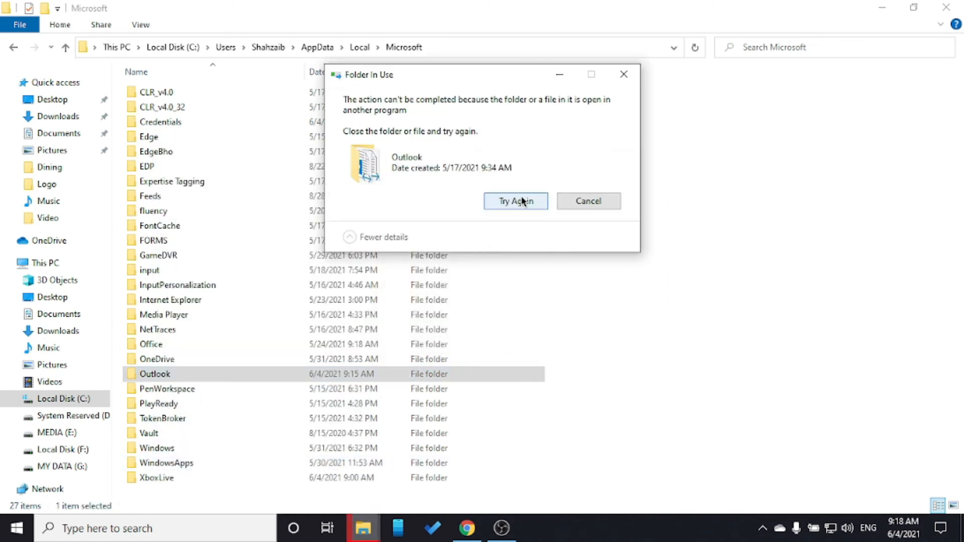
mouse_move(532, 208)
text(o)
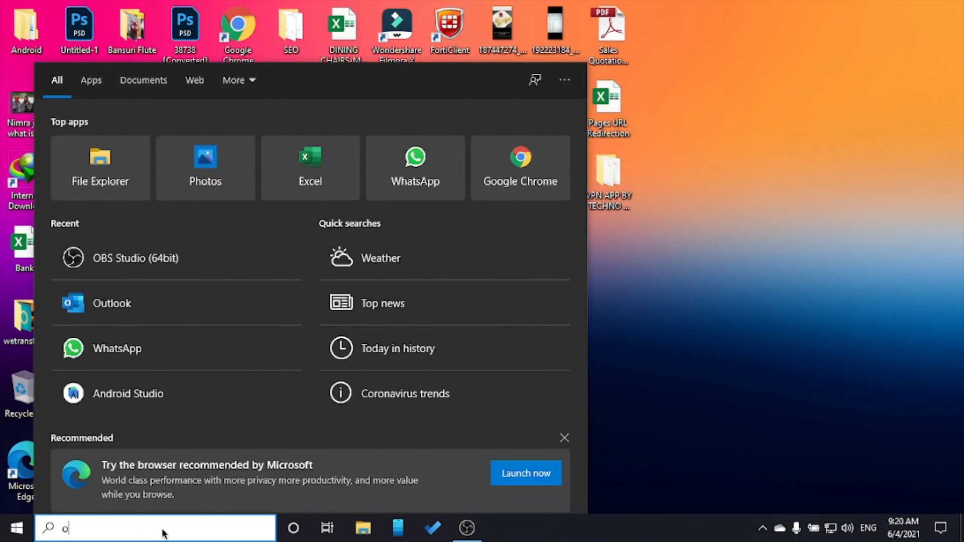
Search 'outlook' in Windows Search and launch Microsoft Outlook
text(utlook)
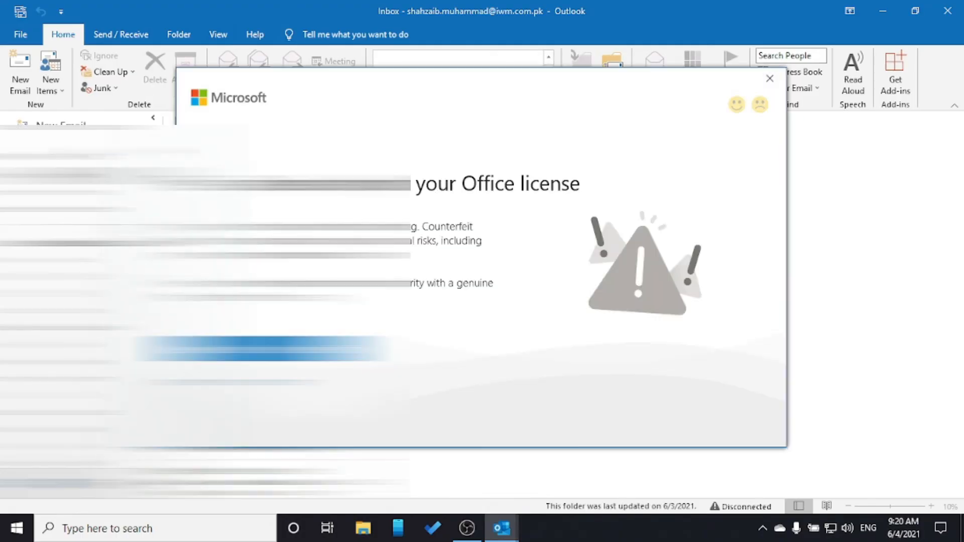
mouse_move(564, 68)
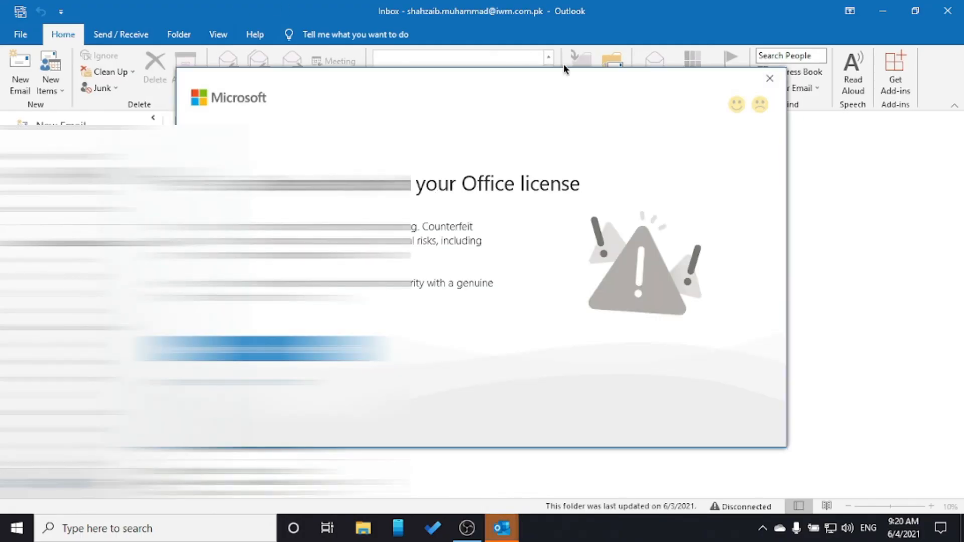
Close the Office license dialog and the Mailbox Full and Get Genuine Office bars
click(769, 78)
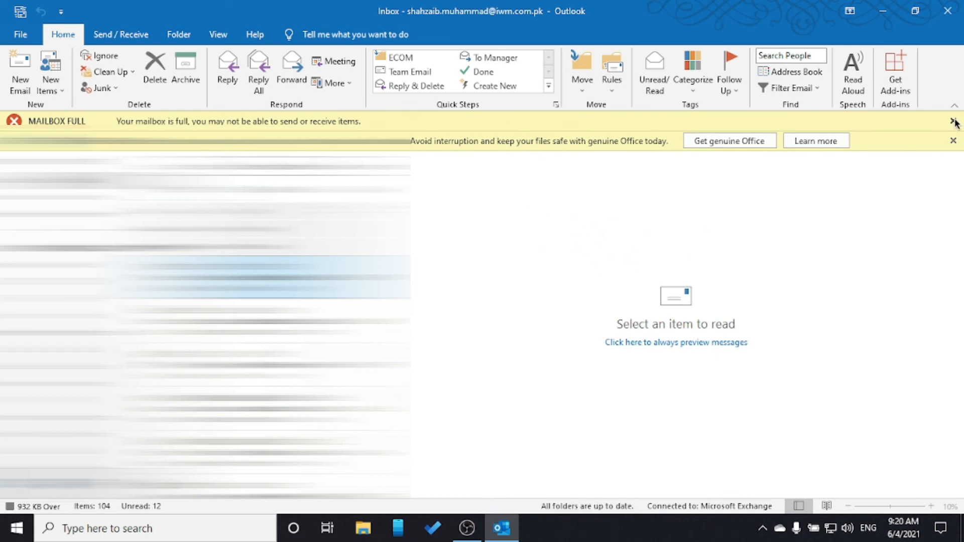
click(954, 121)
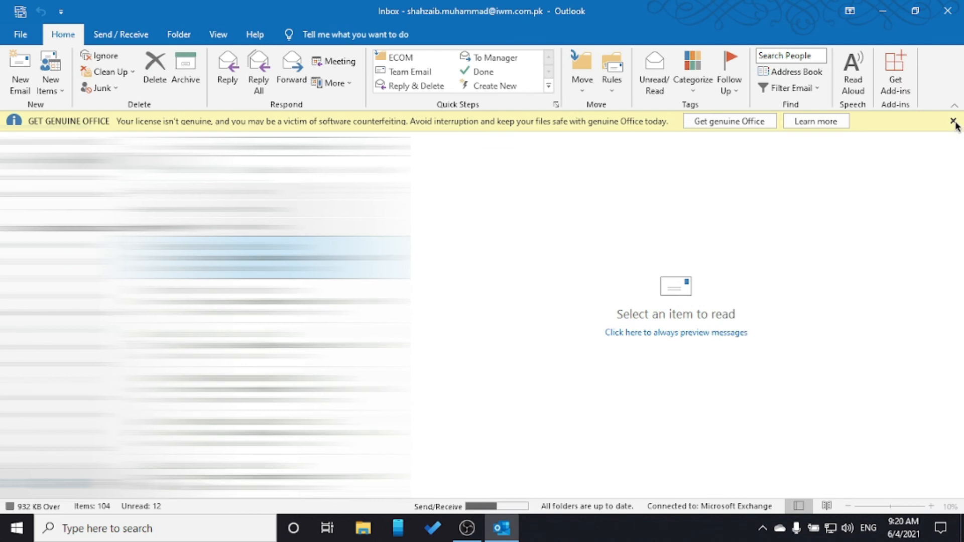
click(953, 121)
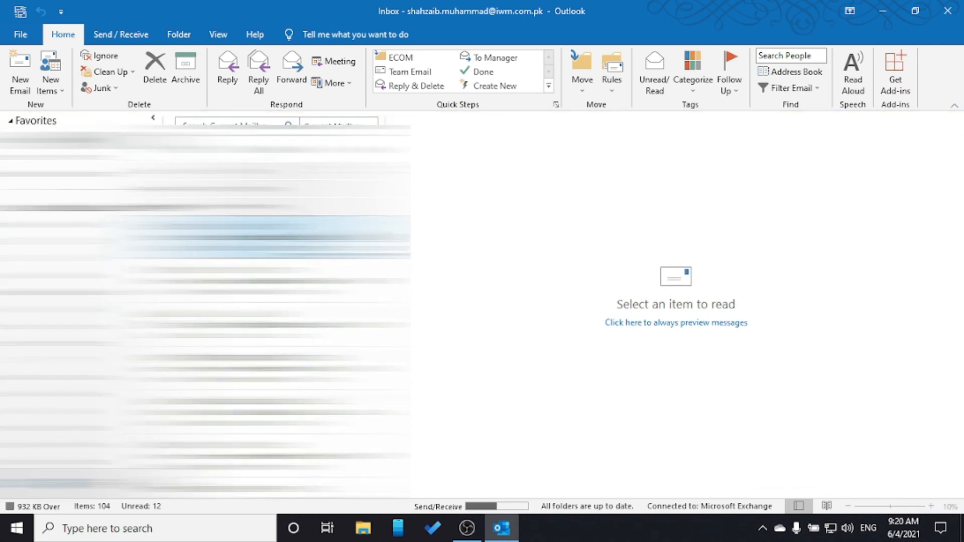